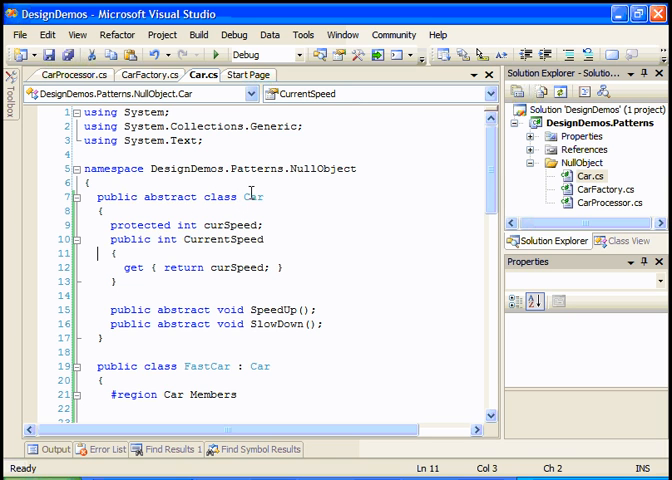
# Look over the Car classes in Car.cs, then view GetCar in CarFactory.cs
pyautogui.scroll(-3)
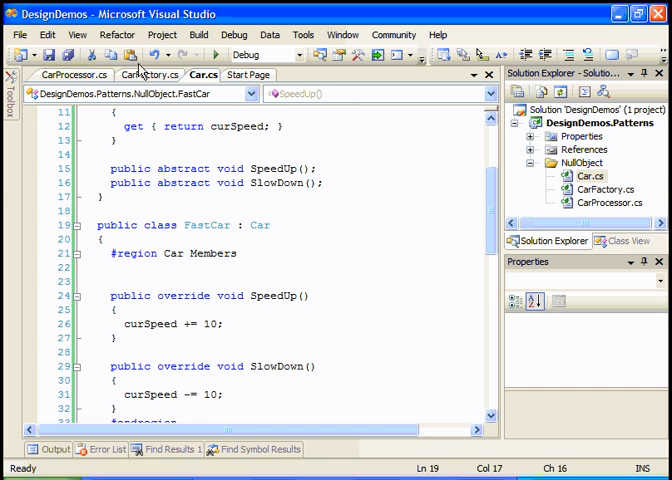
pyautogui.click(150, 75)
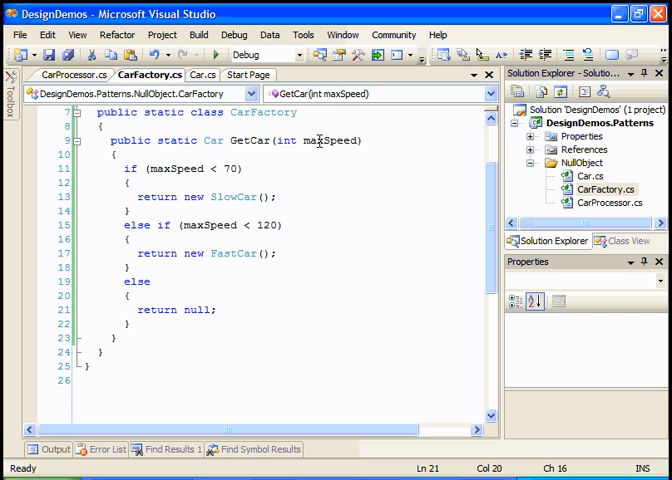
pyautogui.moveTo(329, 148)
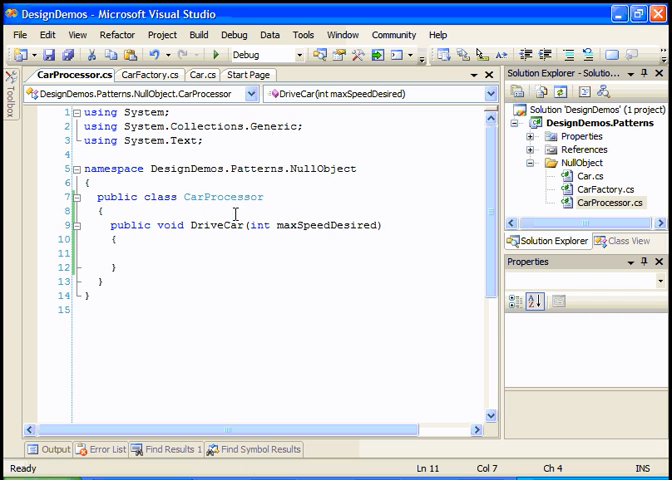
# In DriveCar, write 'Car carToDrive = CarFactory.GetCar(maxSpeedDesired);'
pyautogui.doubleClick(289, 225)
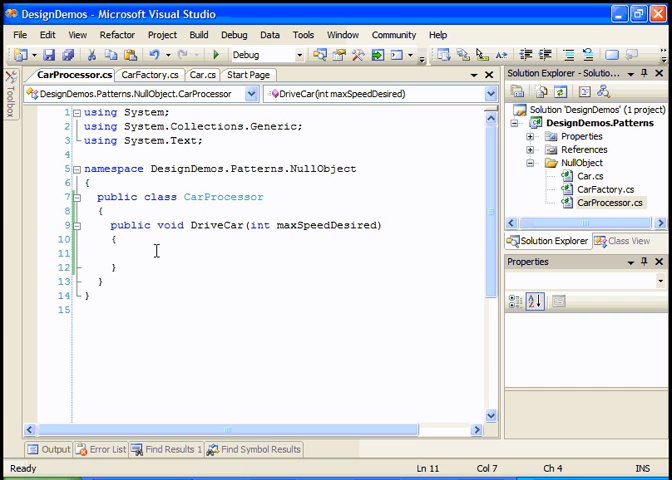
pyautogui.write('Car')
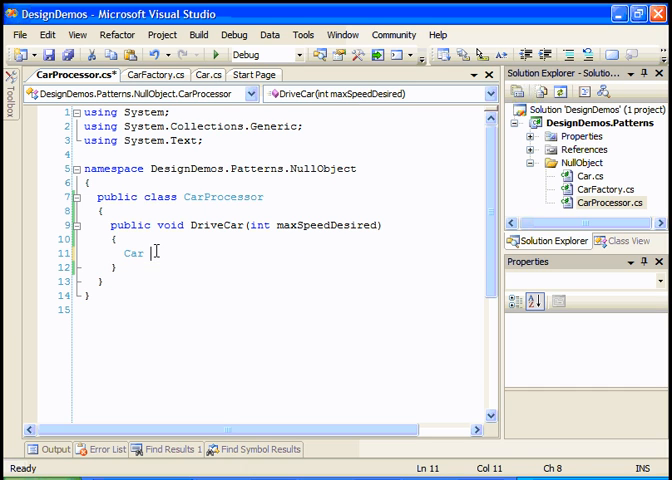
pyautogui.write('carT')
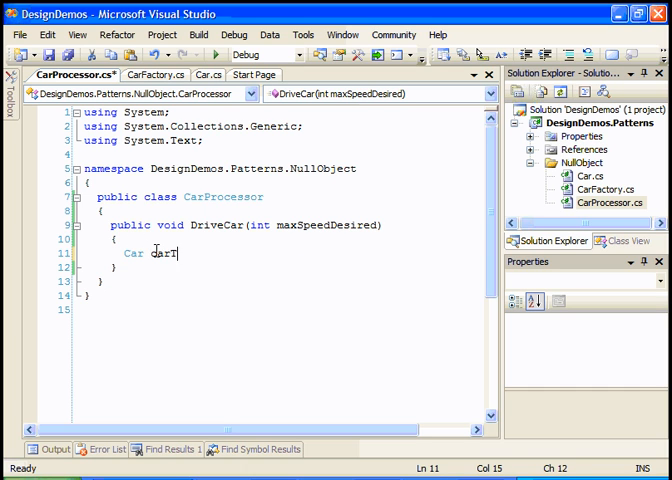
pyautogui.write('ToDrive = C')
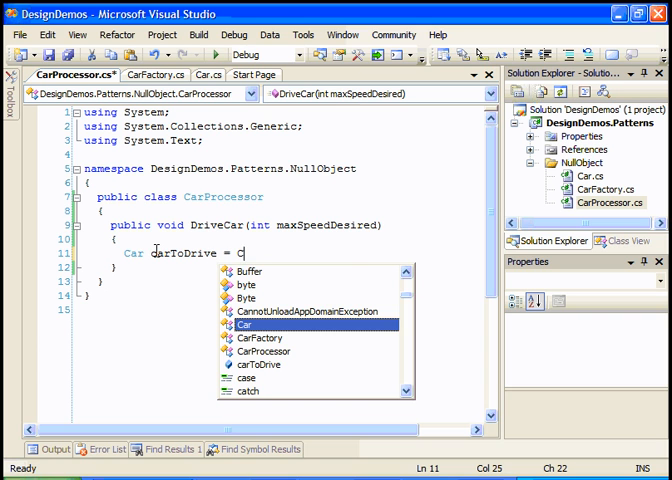
pyautogui.write('arFactory.GetCar(maxSpeedDesired')
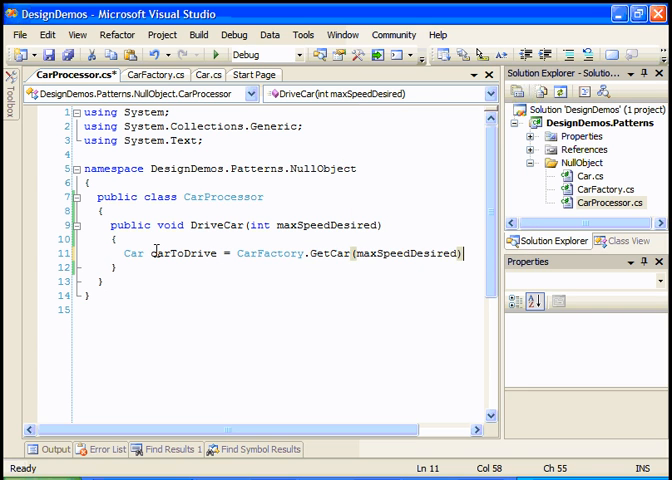
pyautogui.write(';')
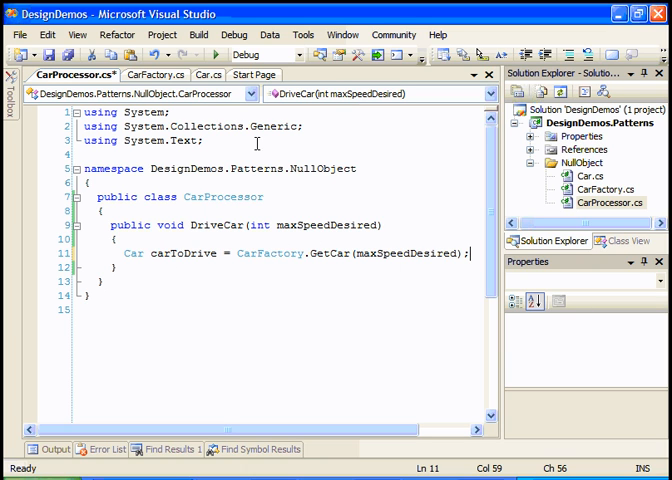
pyautogui.click(154, 74)
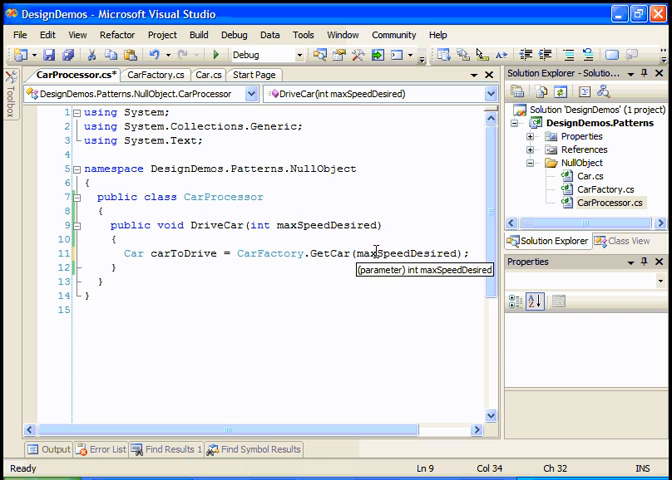
pyautogui.click(156, 74)
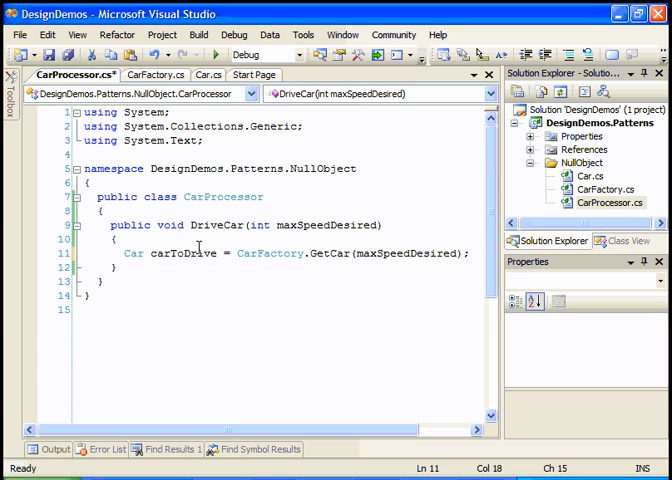
pyautogui.click(466, 252)
pyautogui.write('if')
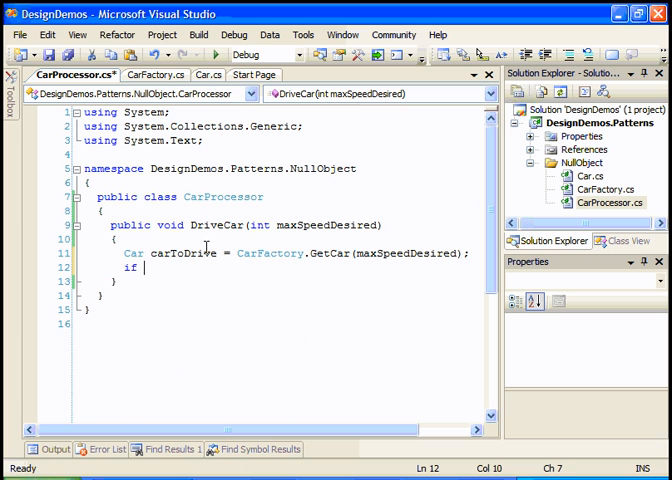
# Add 'if (carToDrive != null)' and a while loop calling carToDrive.SpeedUp() below maxSpeedDesired
pyautogui.write('(carToDrive')
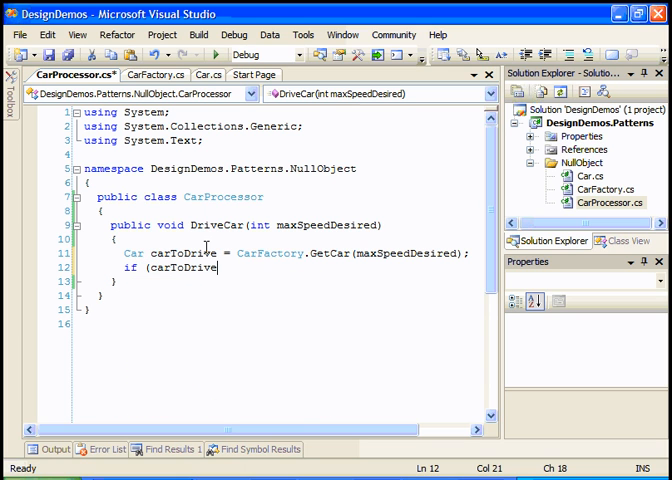
pyautogui.write('!=')
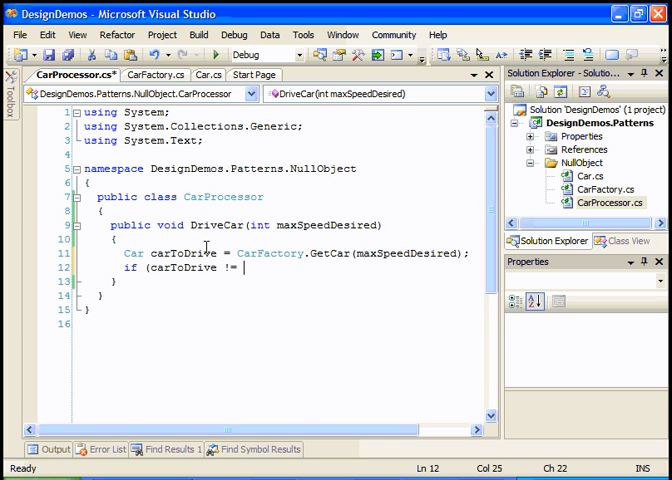
pyautogui.write('null)')
pyautogui.write('{')
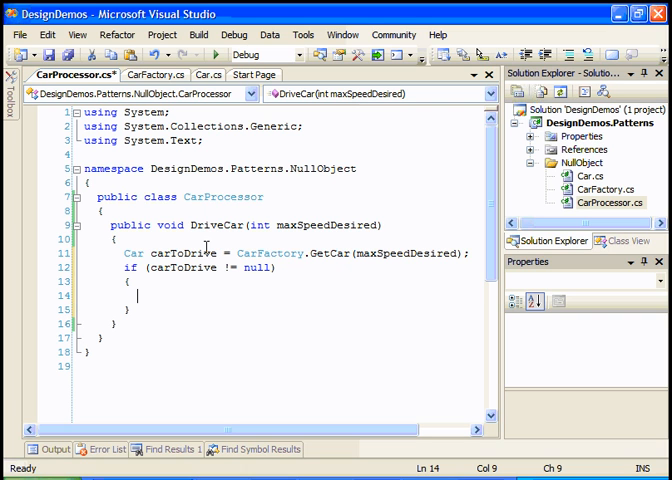
pyautogui.write('while')
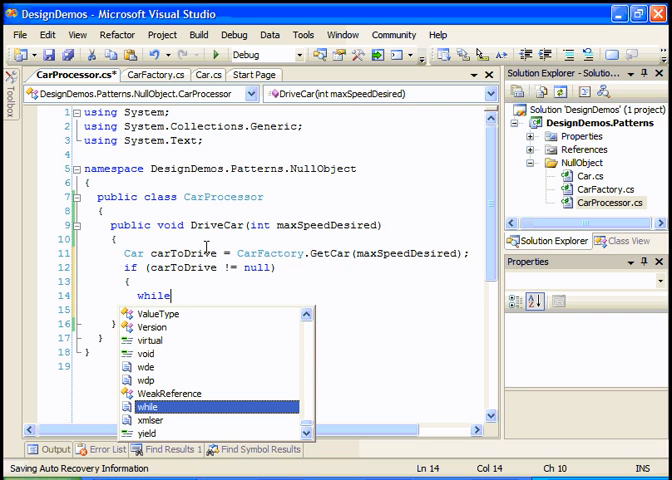
pyautogui.write('(carToDrive.CurrentSpeed < maxSpeedDesired')
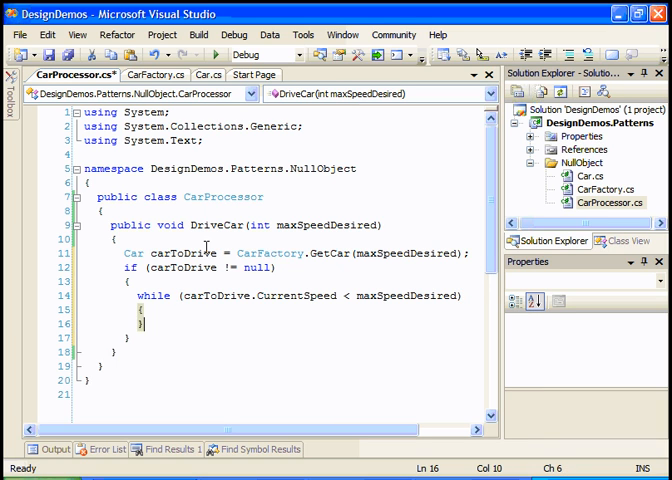
pyautogui.write('carToDrive.')
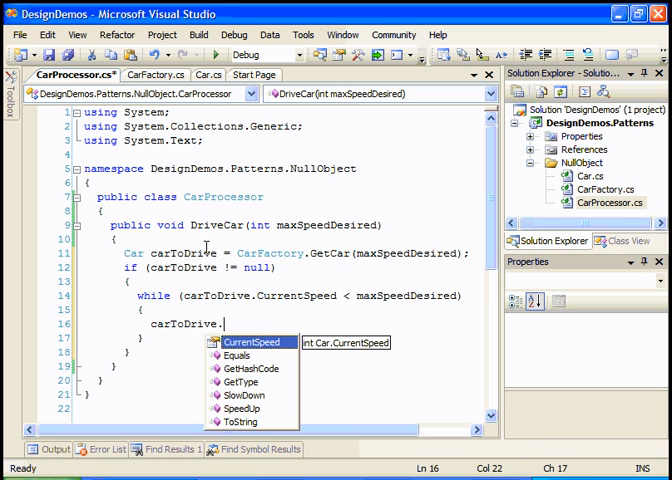
pyautogui.write('SpeedUp();')
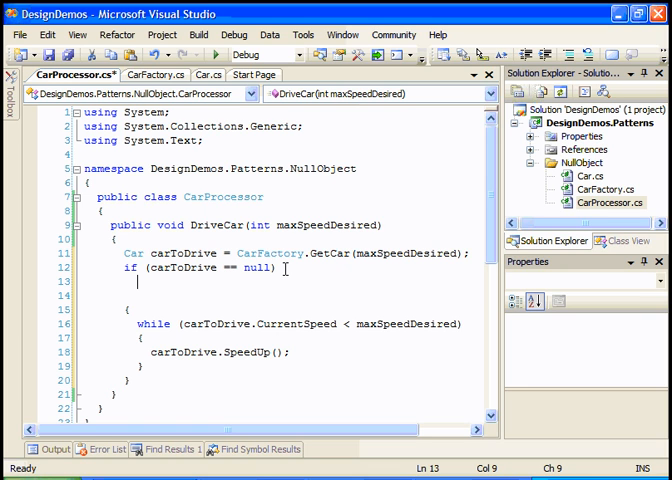
# Draft a return, then a 'throw new NullReferenceException("Car was...' under the null check, and remove it
pyautogui.write('return;')
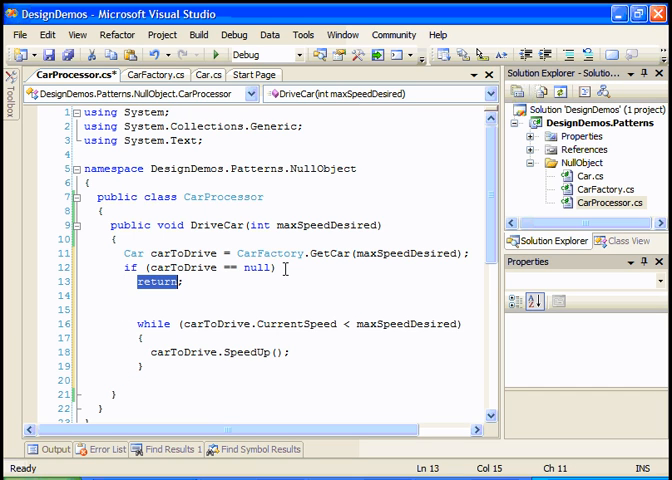
pyautogui.write('thro;')
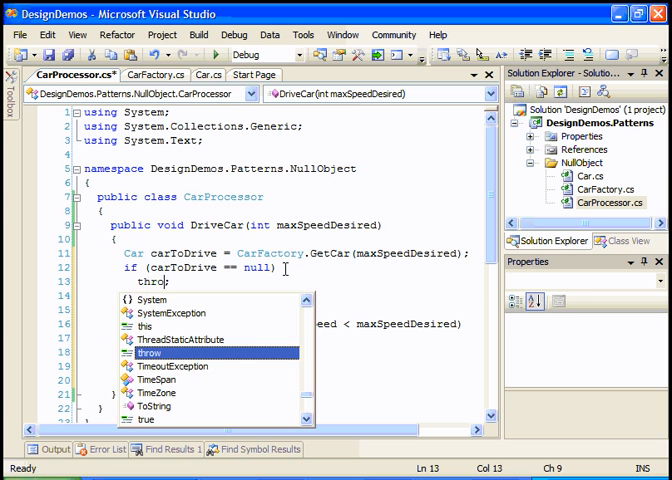
pyautogui.write('new')
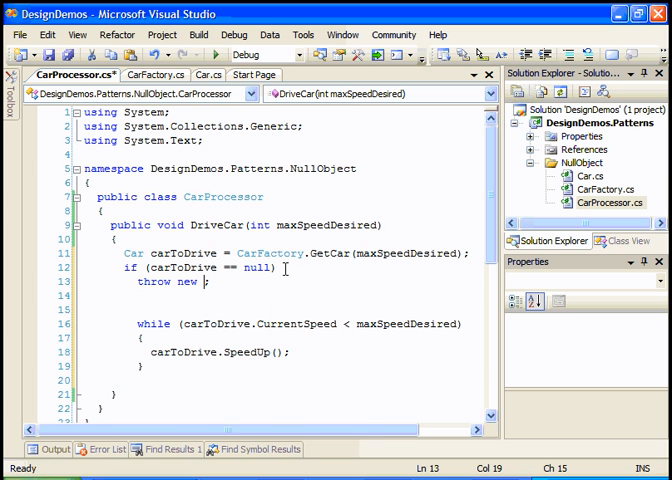
pyautogui.write('NullReferenceException')
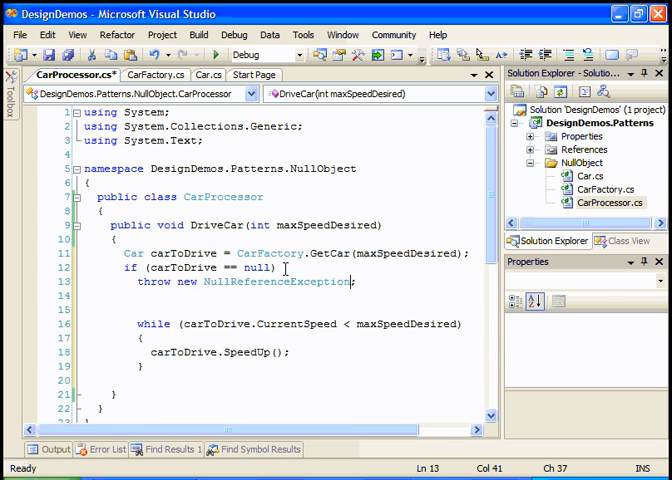
pyautogui.write('("Car')
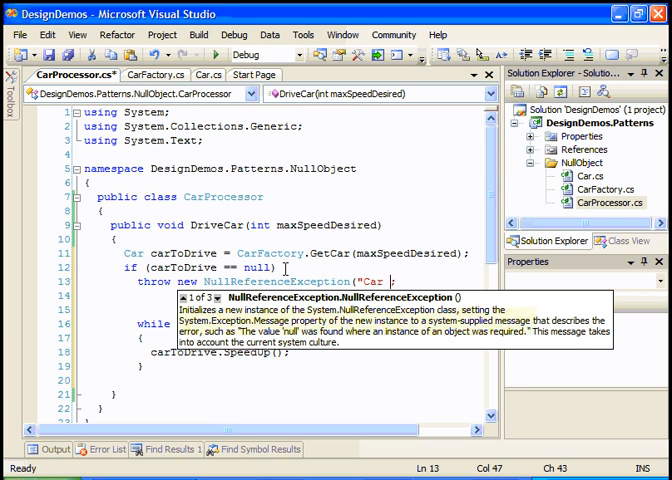
pyautogui.write('was')
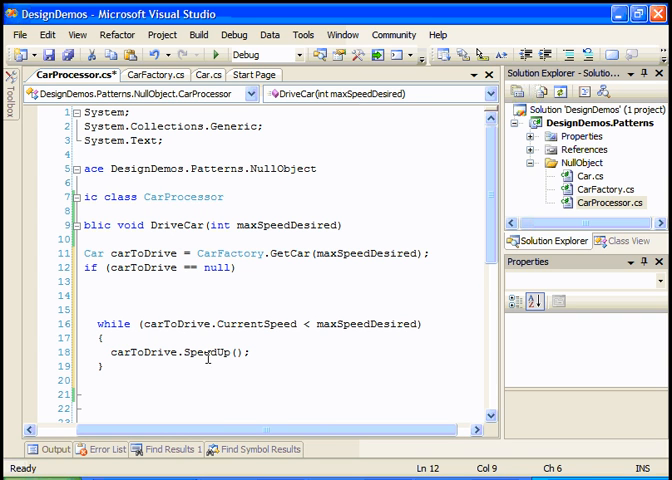
# Add 'if (maxSpeedDesired >= 120) return;' to DriveCar and change CarFactory's fast-car limit to 150
pyautogui.click(156, 74)
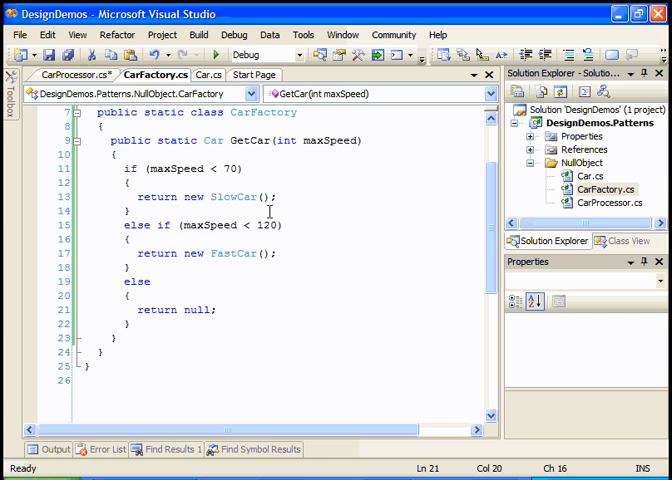
pyautogui.doubleClick(119, 168)
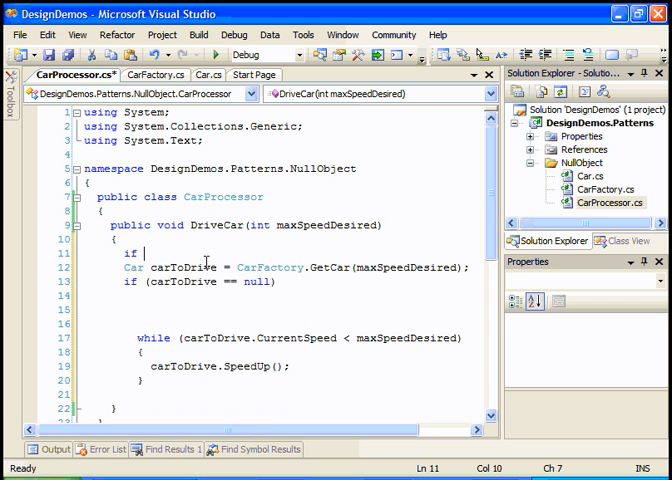
pyautogui.write('(maxSpeedDesired')
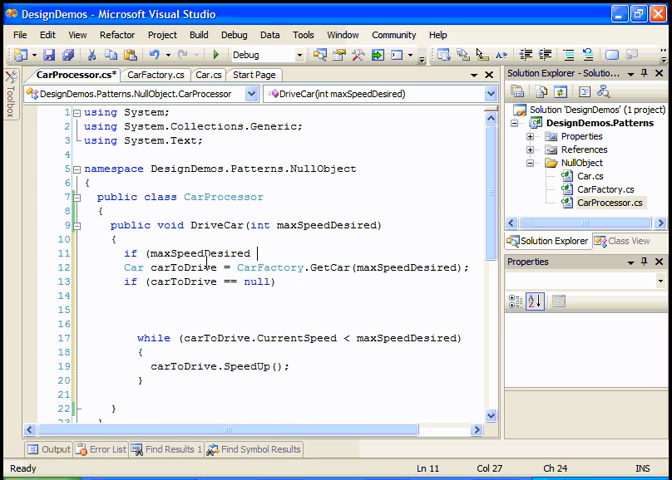
pyautogui.write('>')
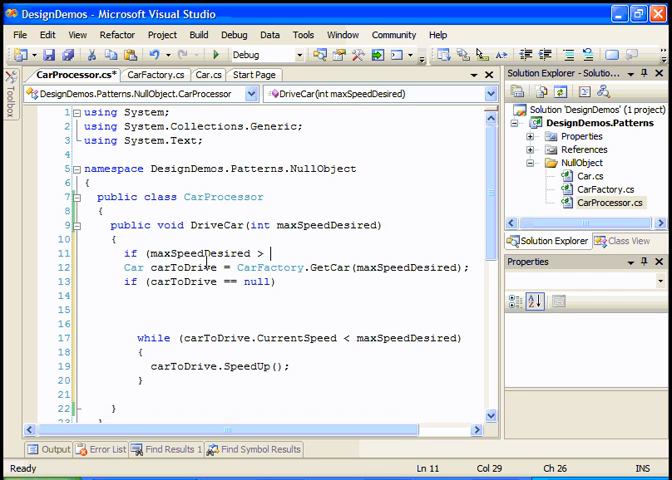
pyautogui.write('= 120)')
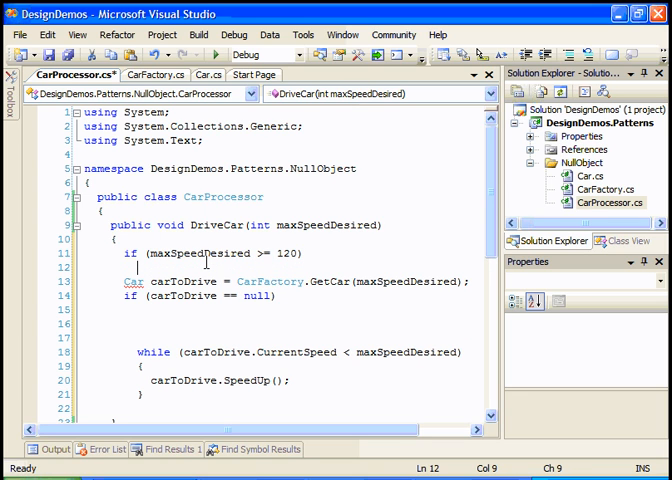
pyautogui.write('return;')
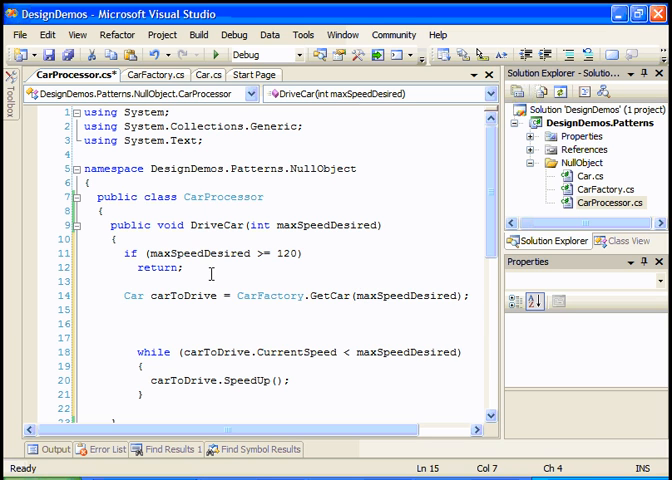
pyautogui.click(156, 75)
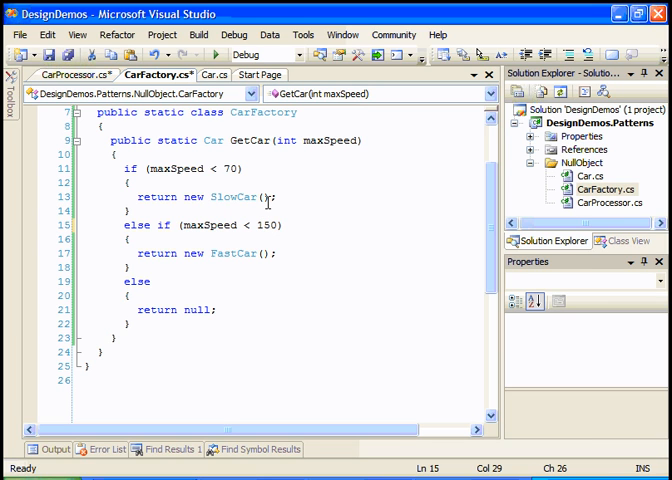
pyautogui.click(75, 75)
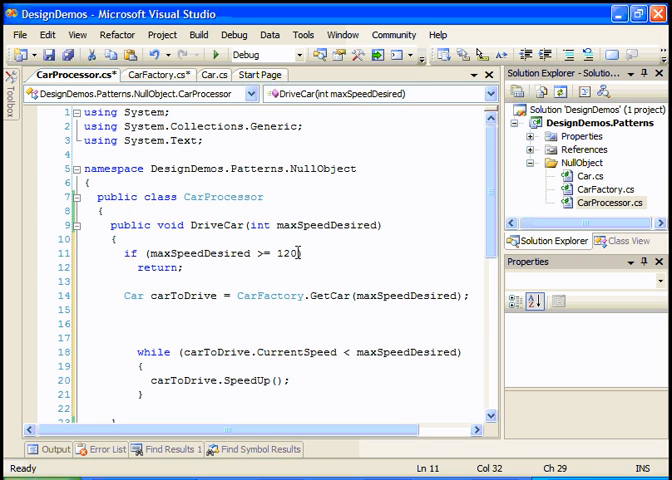
# Delete the early return and wrap the while loop in 'if (carToDrive != null)'
pyautogui.press('Delete')
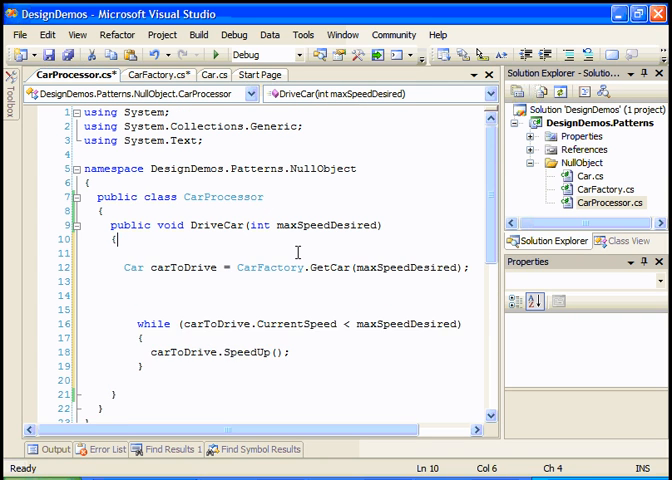
pyautogui.write('if')
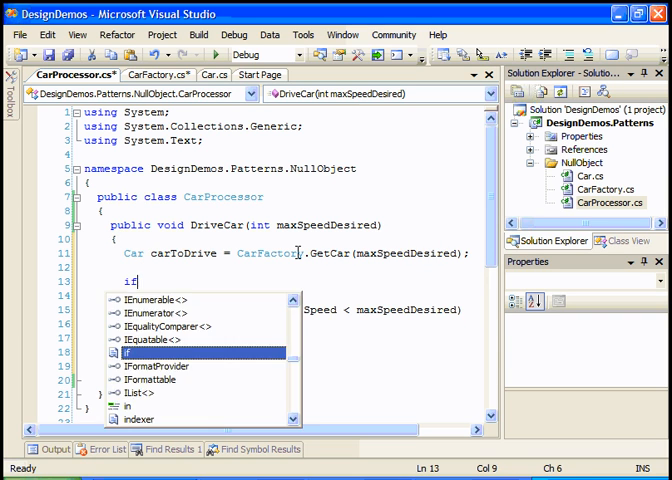
pyautogui.write('(carToDrive !')
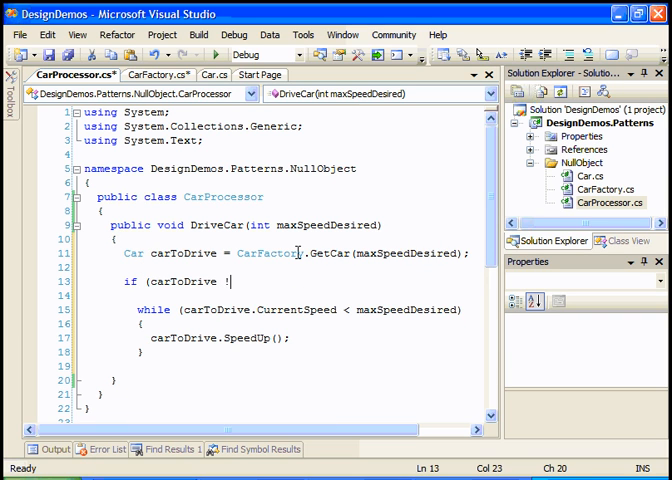
pyautogui.write('= null)')
pyautogui.click(284, 295)
pyautogui.write('{')
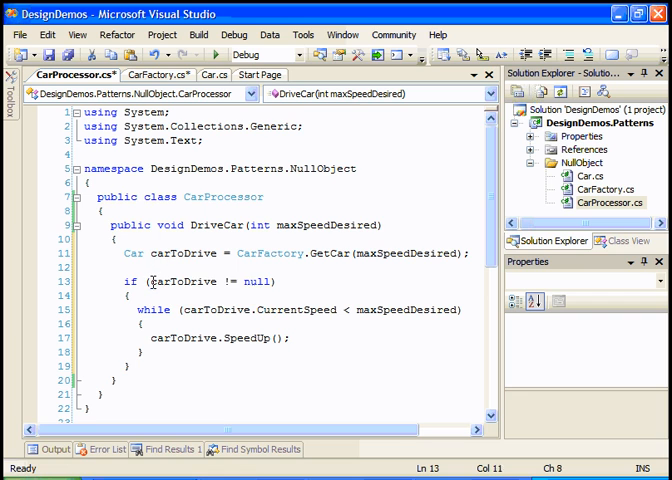
pyautogui.click(272, 281)
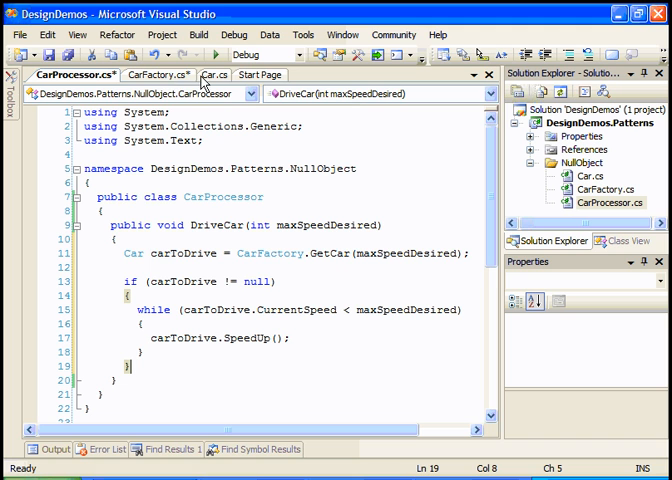
# In Car.cs, add 'public class NullCar : Car' with generated SpeedUp and SlowDown overrides
pyautogui.click(214, 74)
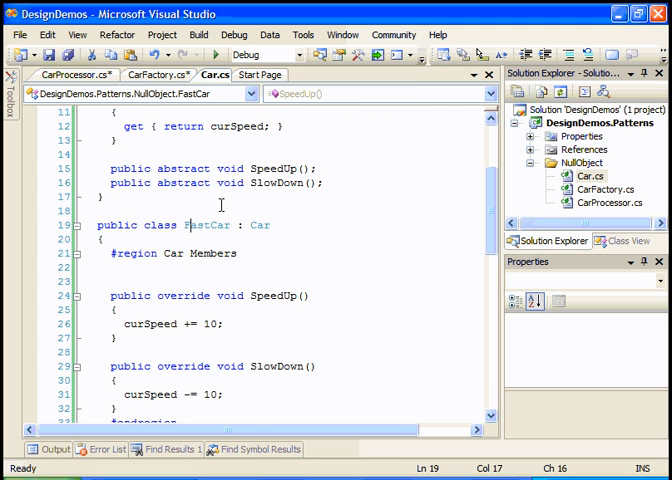
pyautogui.scroll(-3)
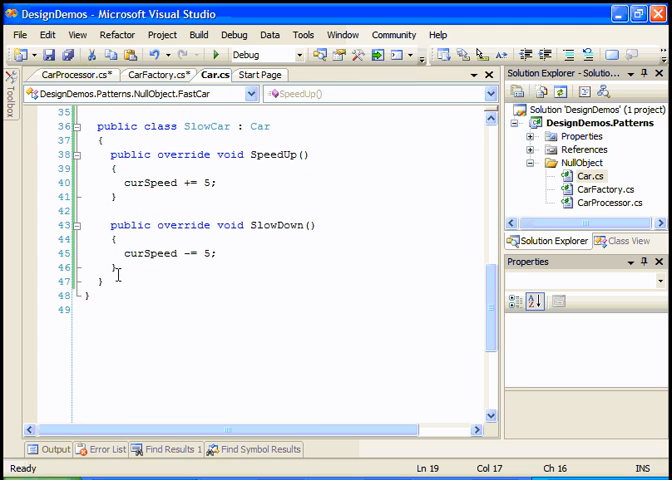
pyautogui.scroll(-3)
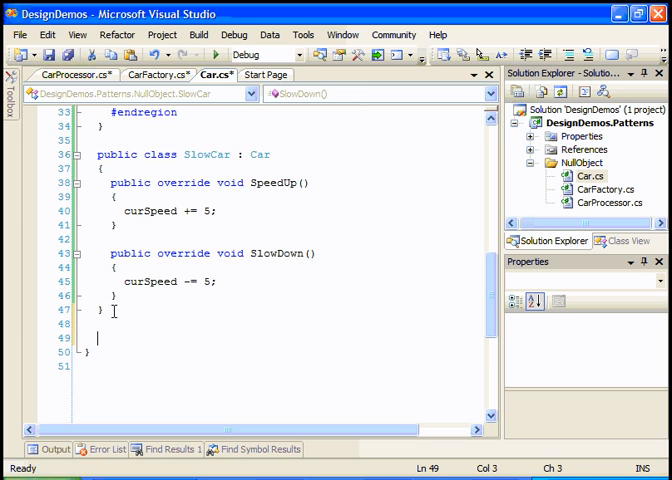
pyautogui.write('public class')
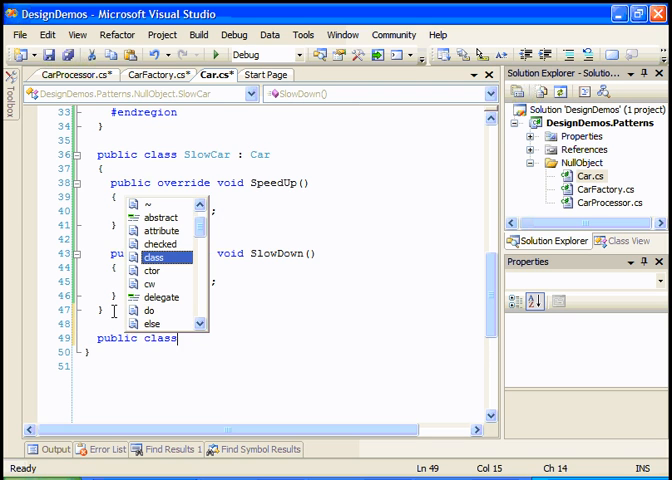
pyautogui.write('NullCar')
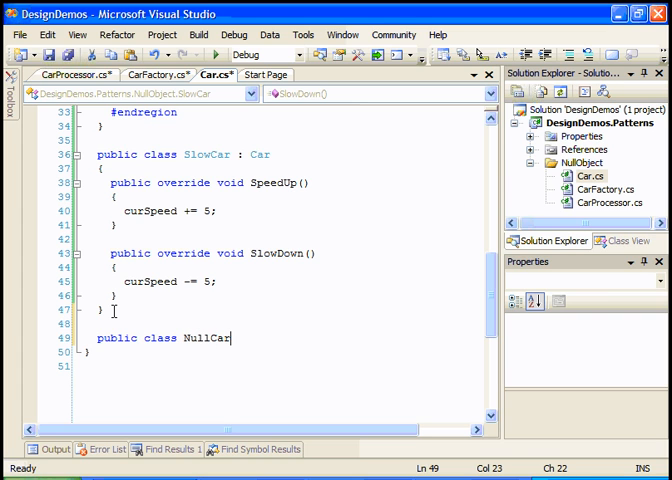
pyautogui.write(': Car')
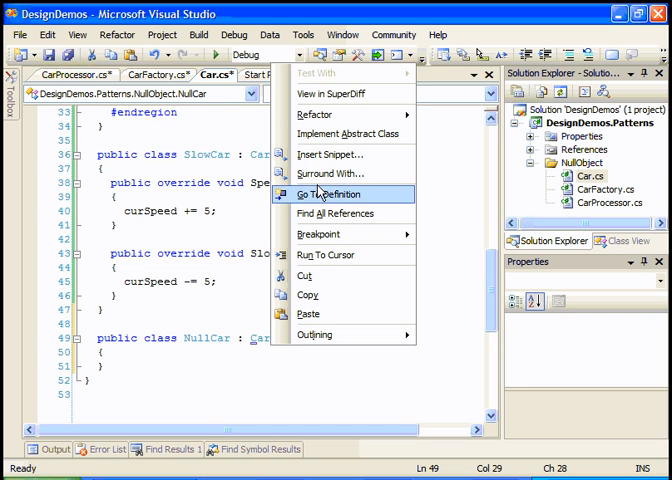
pyautogui.click(330, 194)
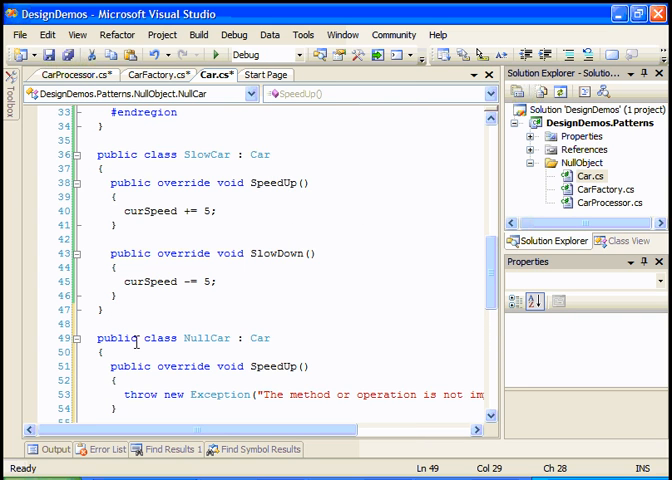
pyautogui.scroll(-3)
pyautogui.write('// do nothing...')
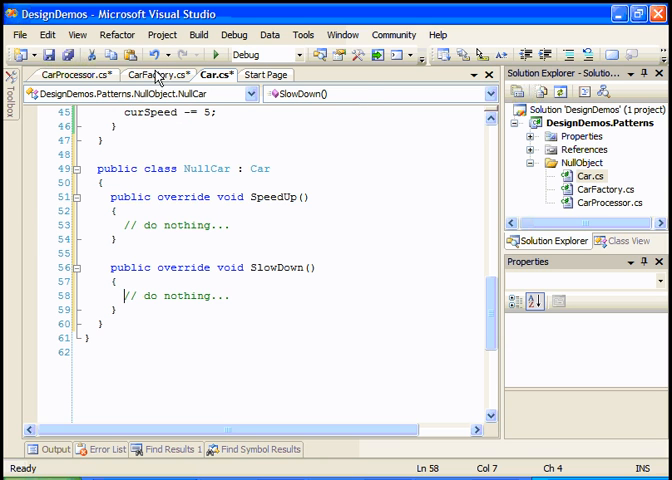
# Make GetCar's else branch 'return new NullCar();' in CarFactory.cs
pyautogui.click(150, 74)
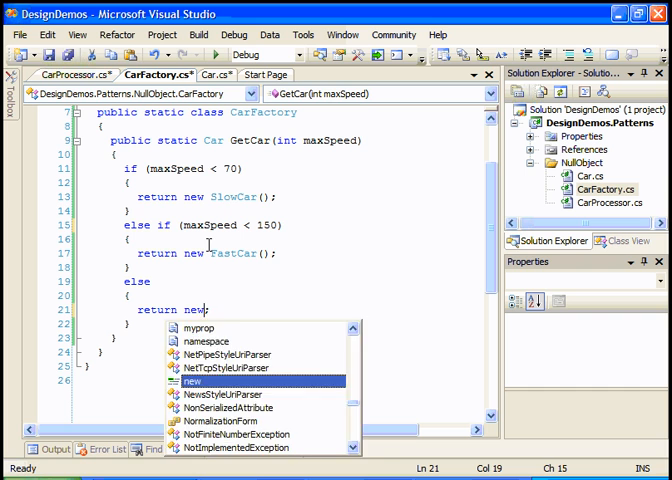
pyautogui.write('NullCar(')
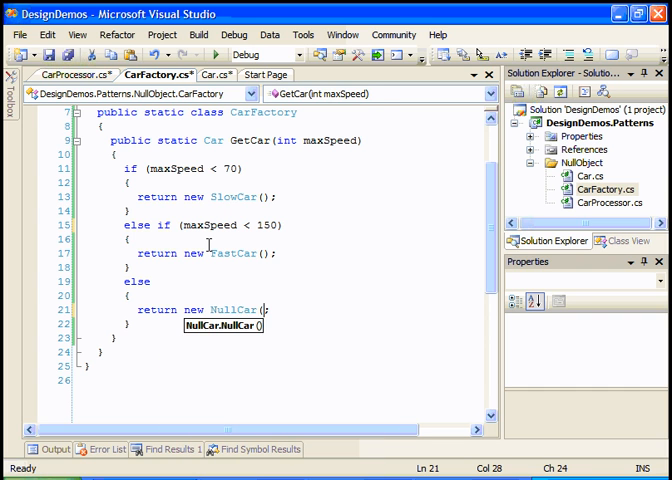
pyautogui.write('(')
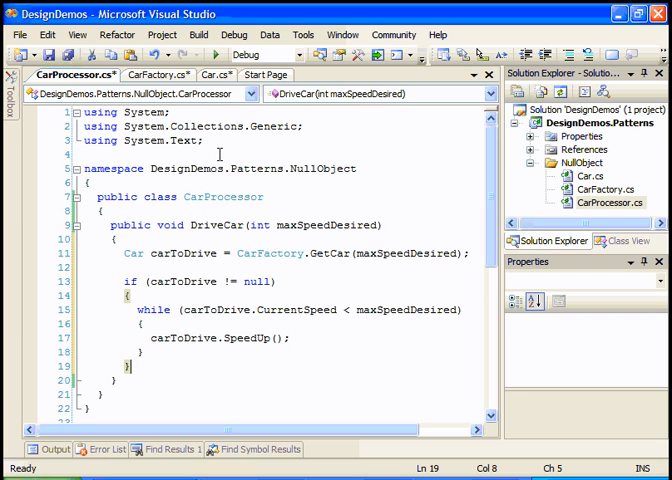
# Delete the 'if (carToDrive != null)' wrapper in DriveCar and save the files
pyautogui.click(152, 294)
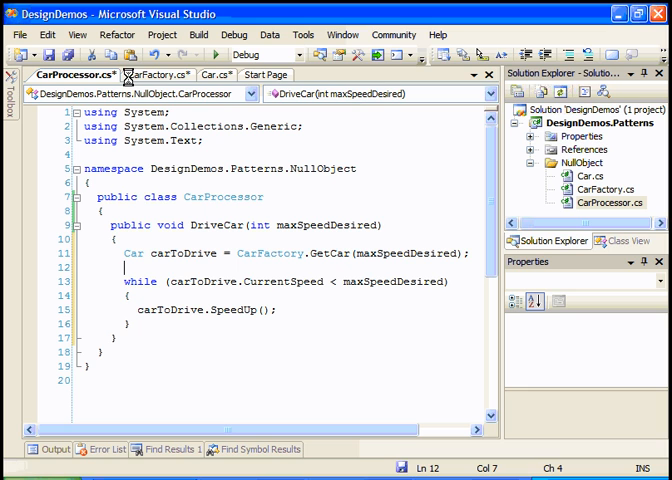
pyautogui.press('ctrl+s')
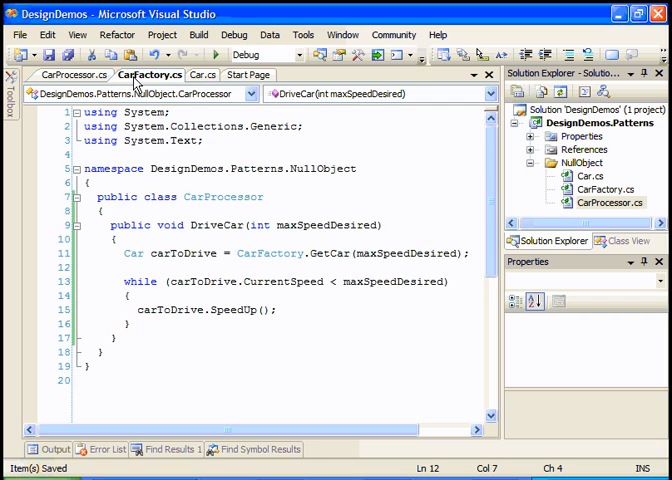
# Review GetCar's NullCar return in CarFactory.cs, then the NullCar class in Car.cs
pyautogui.click(150, 75)
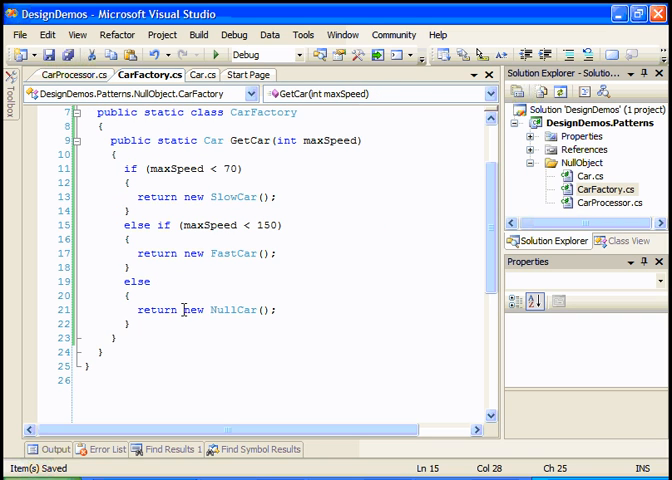
pyautogui.click(262, 309)
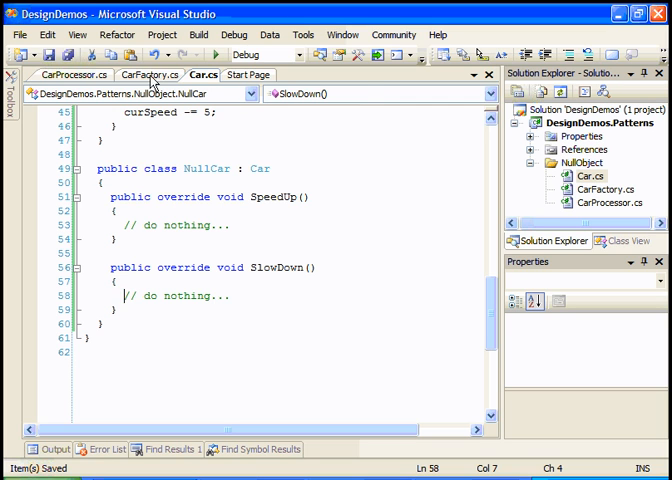
pyautogui.click(150, 75)
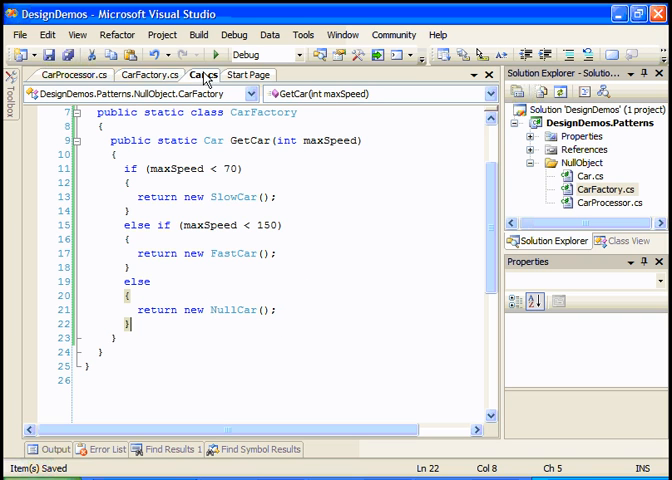
pyautogui.click(202, 75)
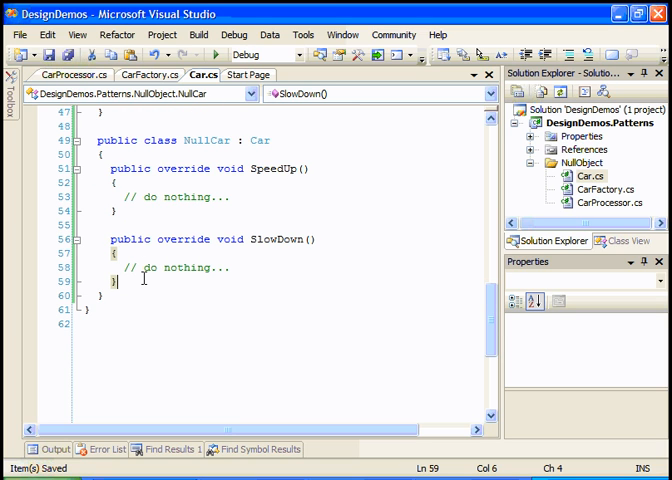
# Add the field 'private static Car instance = new NullCar();' to NullCar
pyautogui.write('private static')
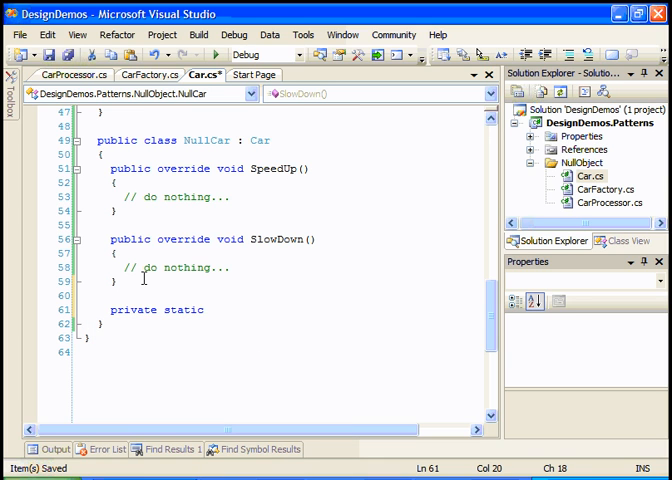
pyautogui.write('Car')
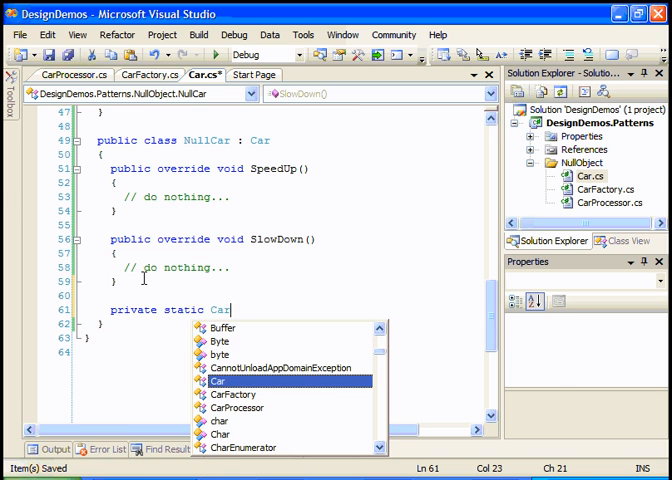
pyautogui.write('instance = new NullCar();')
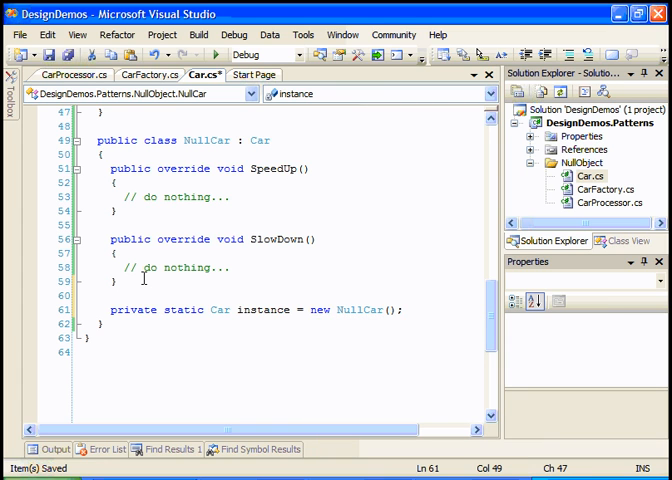
# Add a public static Car Instance property to NullCar that returns instance
pyautogui.write('public static Car')
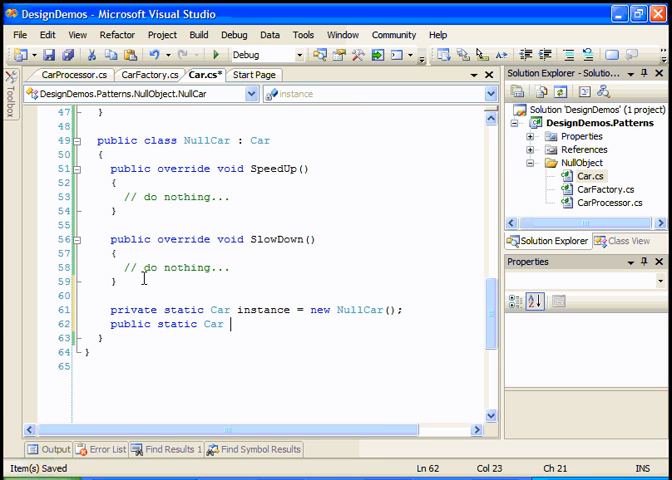
pyautogui.write('I')
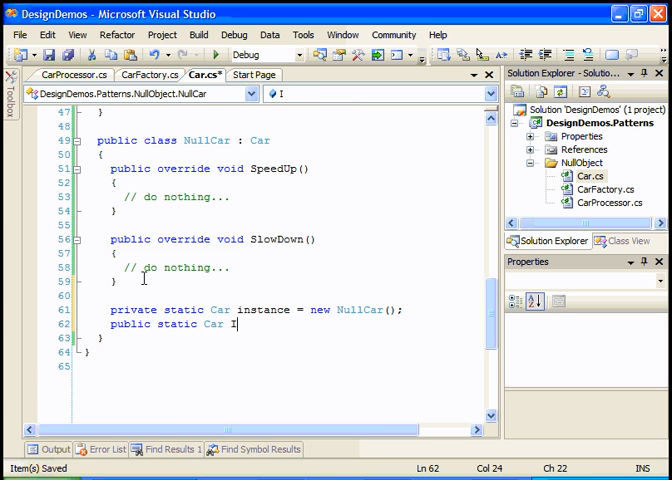
pyautogui.write('nstance')
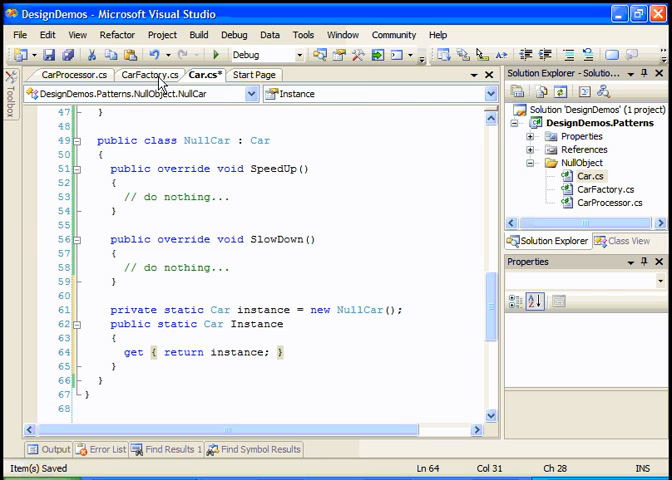
pyautogui.click(150, 74)
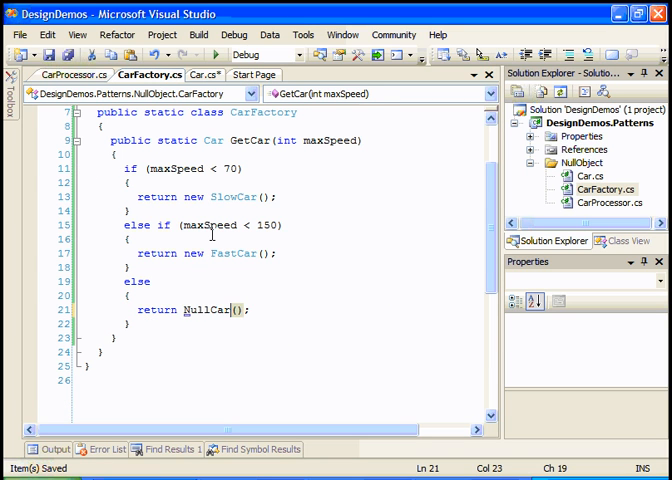
# Make GetCar's else branch return NullCar.Instance instead of new NullCar()
pyautogui.write('.Instance')
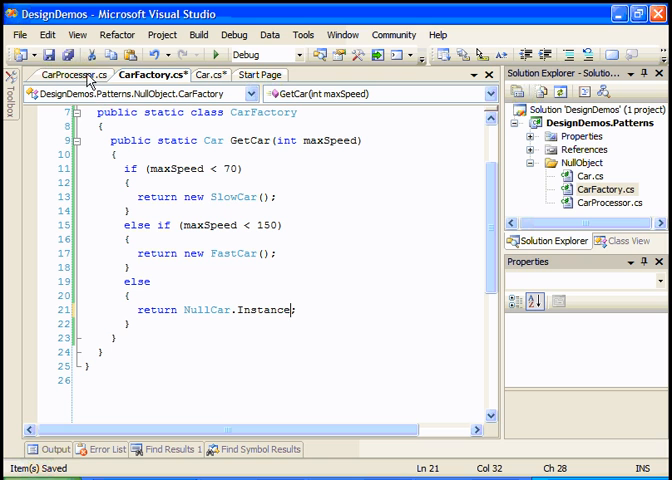
pyautogui.click(71, 74)
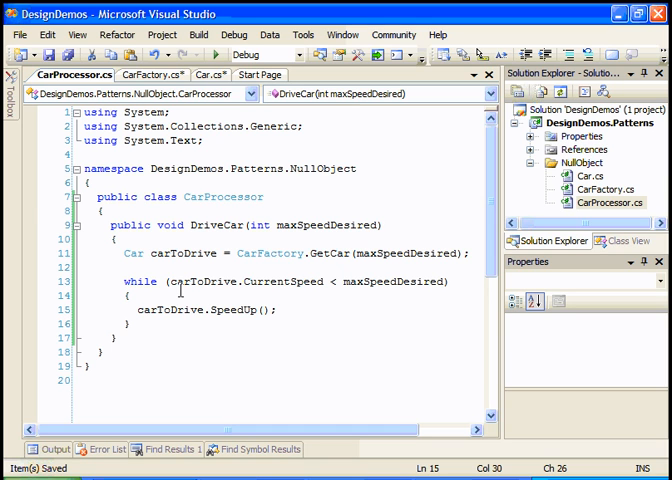
# Review Car.cs and CarFactory.cs, save all edits, and return to CarProcessor.cs
pyautogui.click(143, 74)
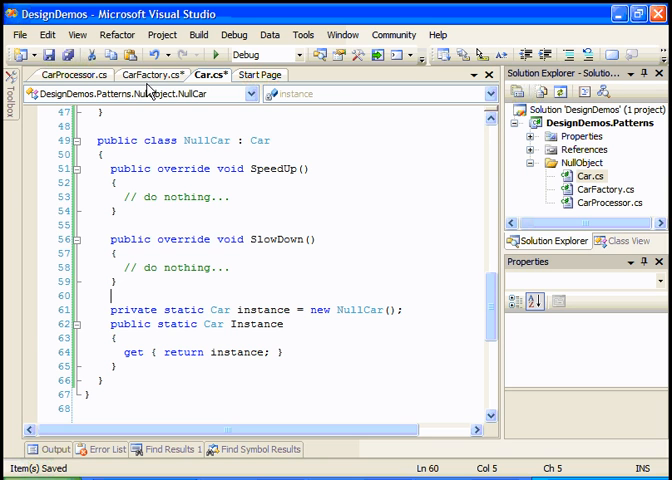
pyautogui.click(150, 75)
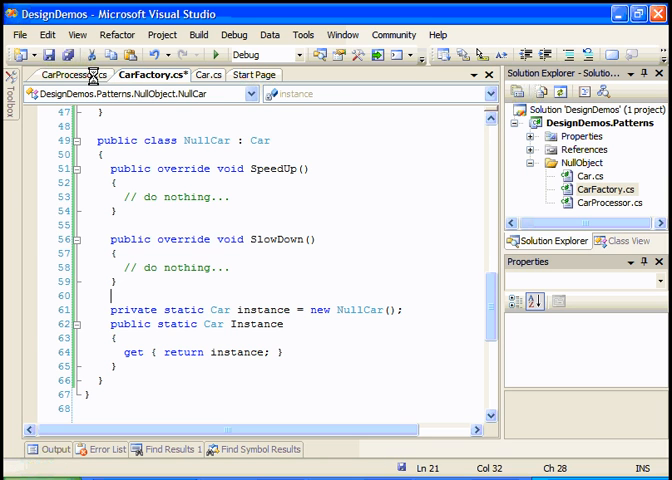
pyautogui.click(70, 74)
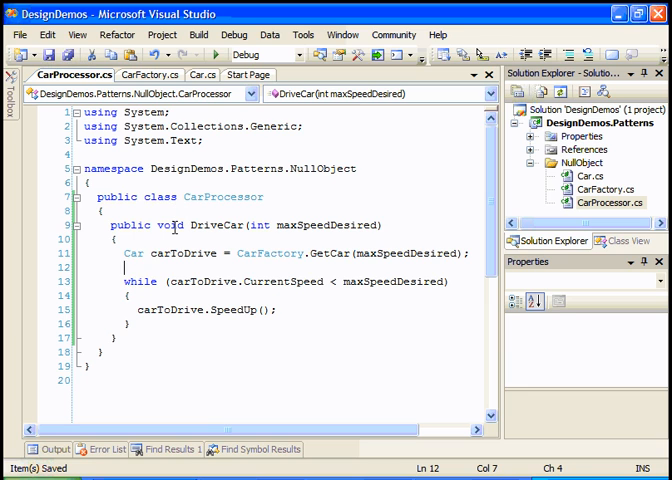